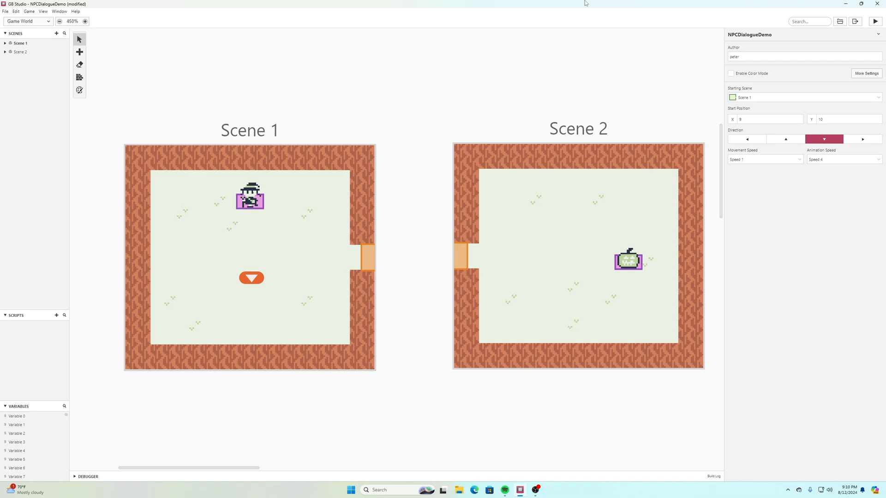
mouse_move(583, 2)
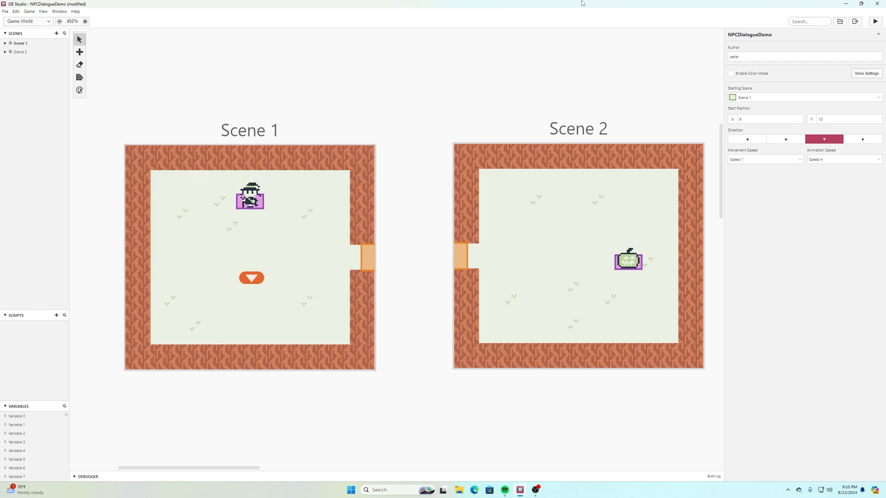
mouse_move(391, 78)
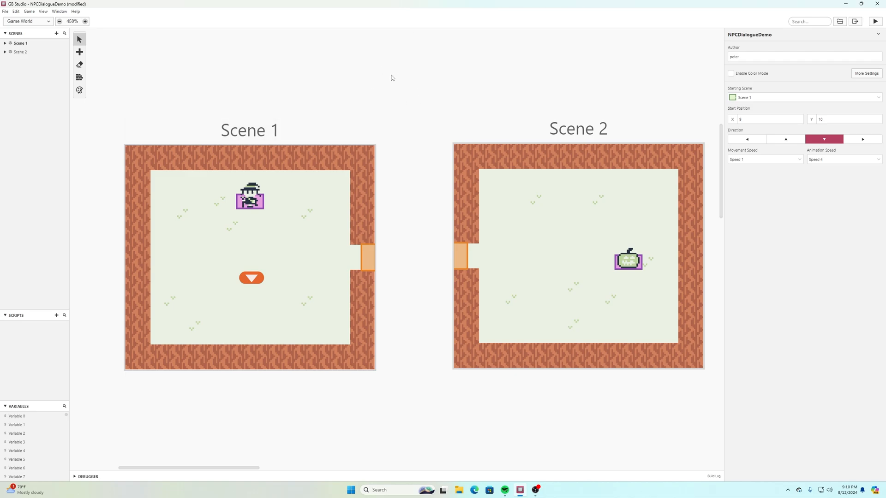
mouse_move(401, 86)
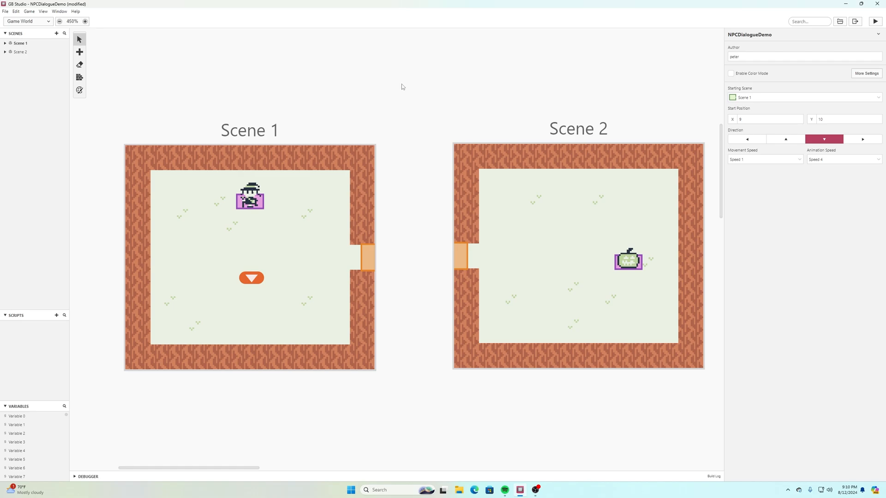
mouse_move(521, 101)
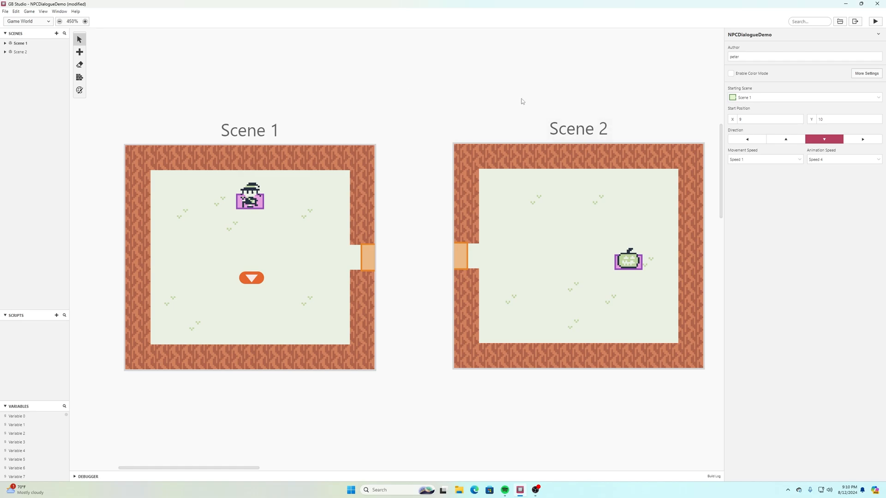
mouse_move(438, 103)
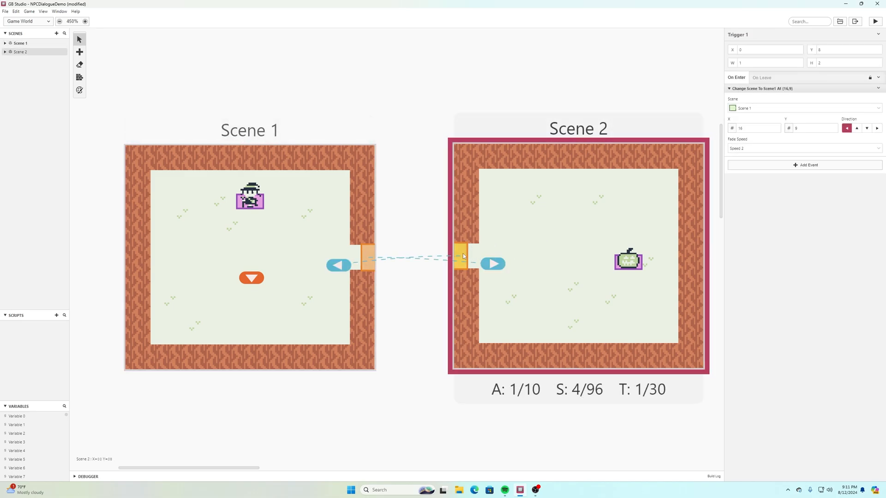
- View Scene 2's startup script, then run and close a playtest
left_click(608, 224)
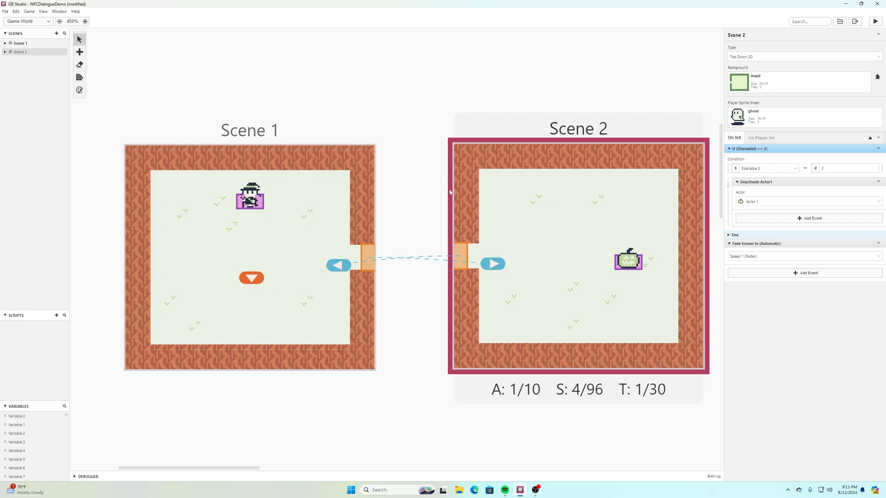
mouse_move(460, 68)
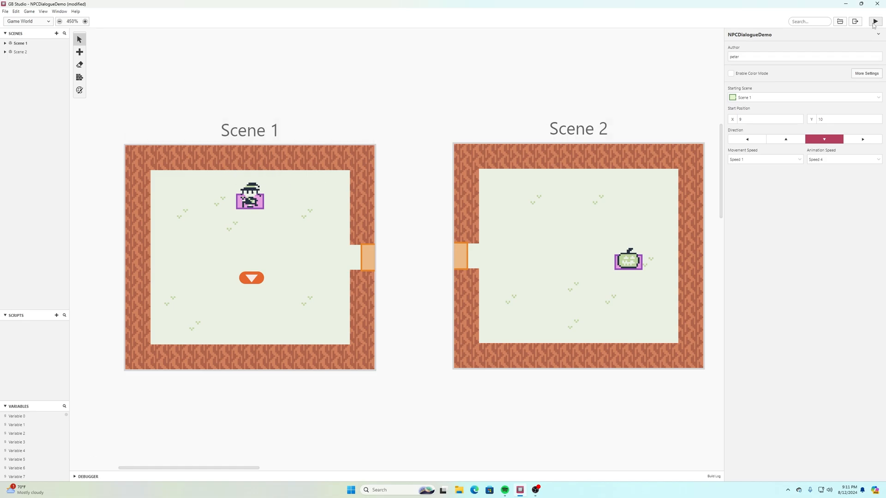
left_click(875, 22)
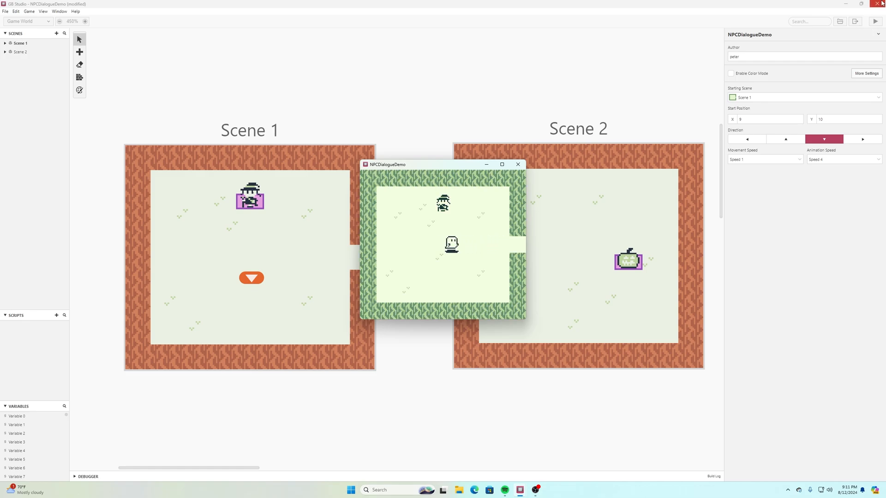
left_click(517, 164)
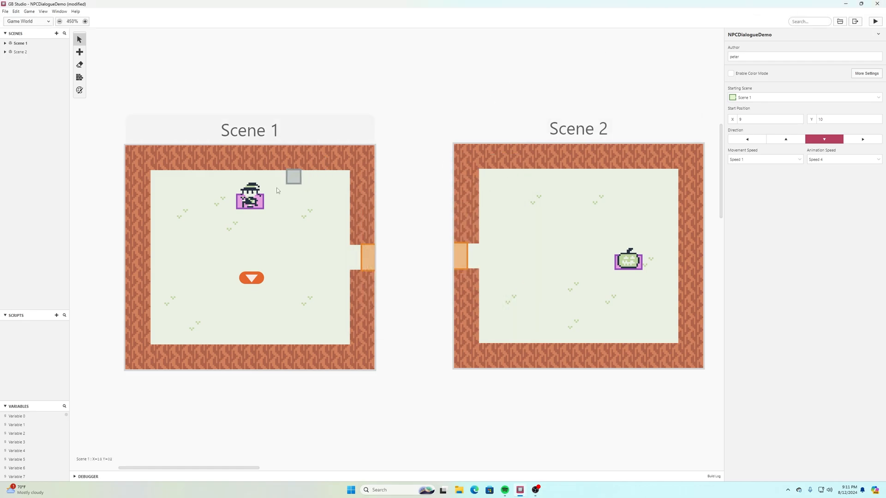
- Give the witch an On Interact dialogue: "Can you please help me? I lost my pumpkin!"
left_click(249, 198)
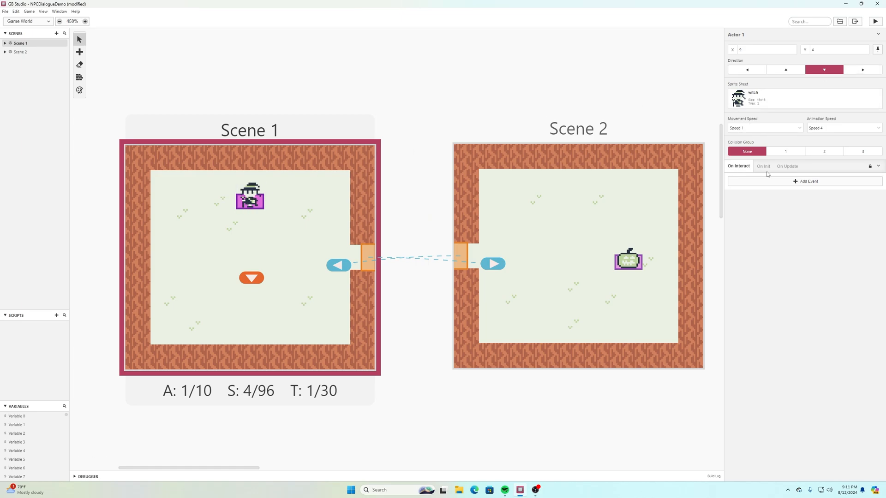
left_click(807, 181)
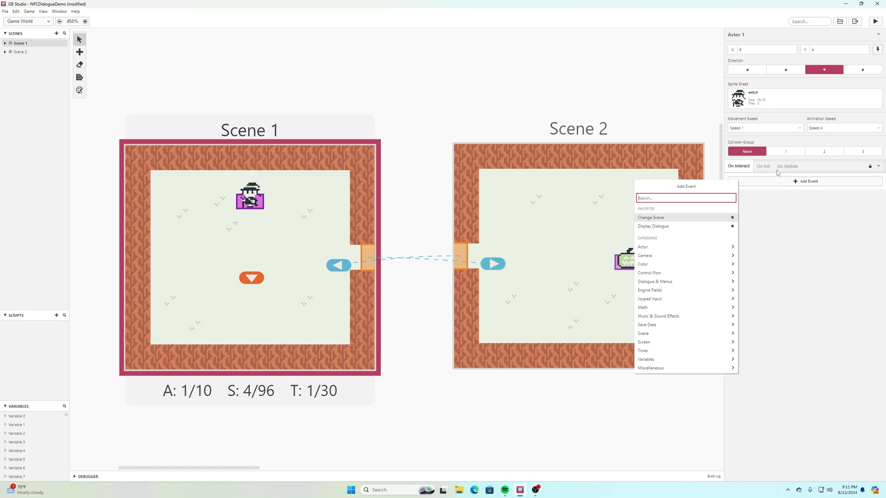
type("display lia")
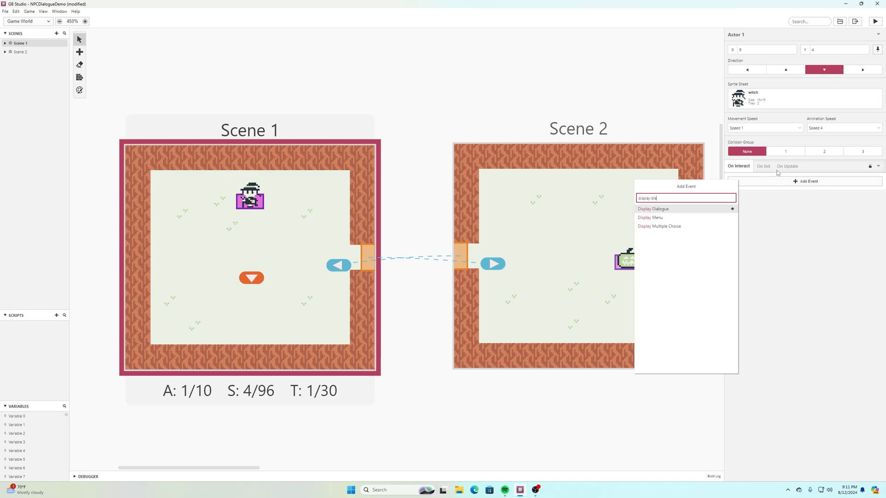
left_click(652, 208)
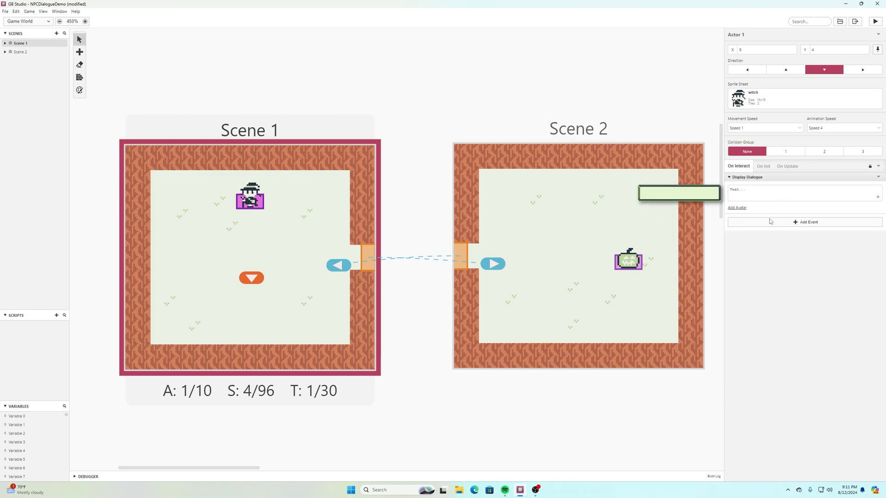
left_click(802, 192)
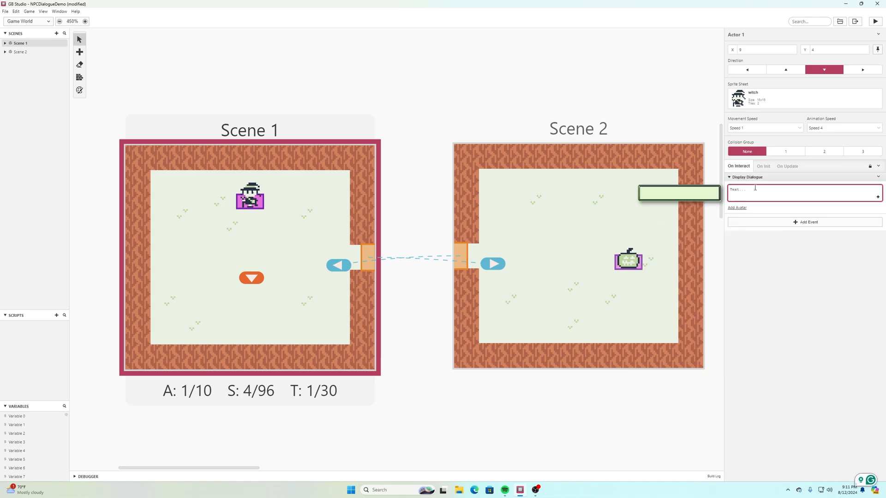
type("Can you please")
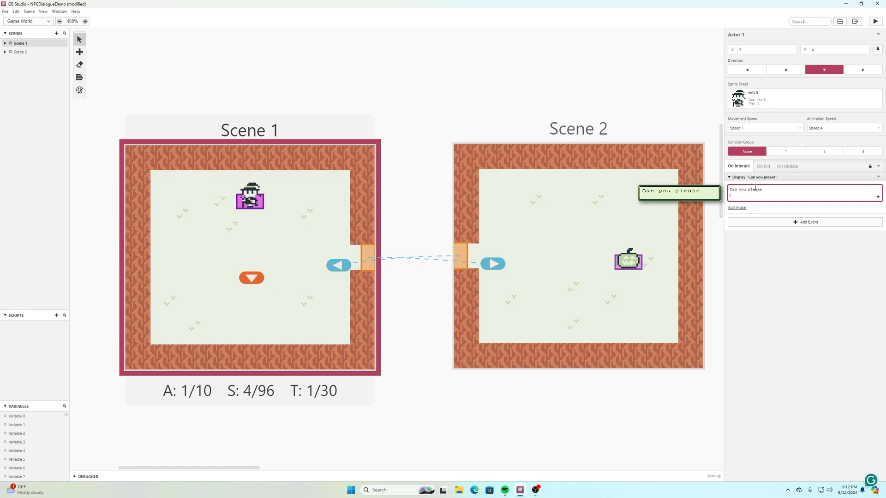
type("help me? I lost")
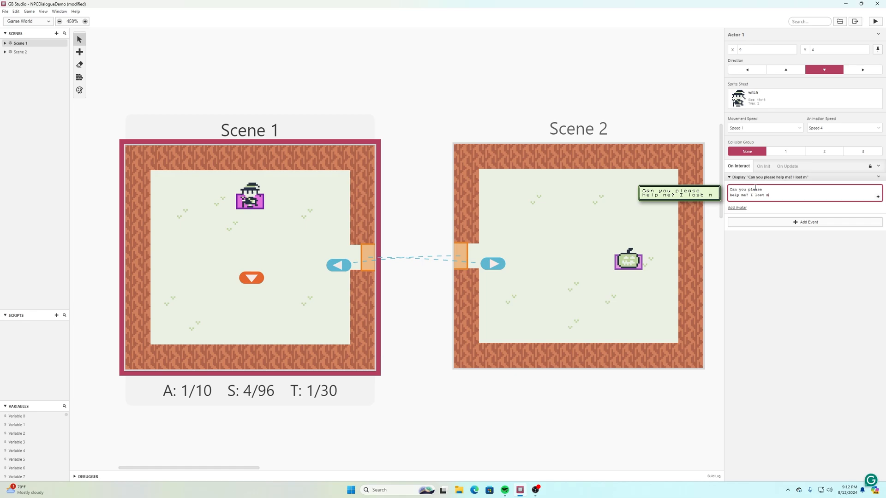
type("my pumpkin!")
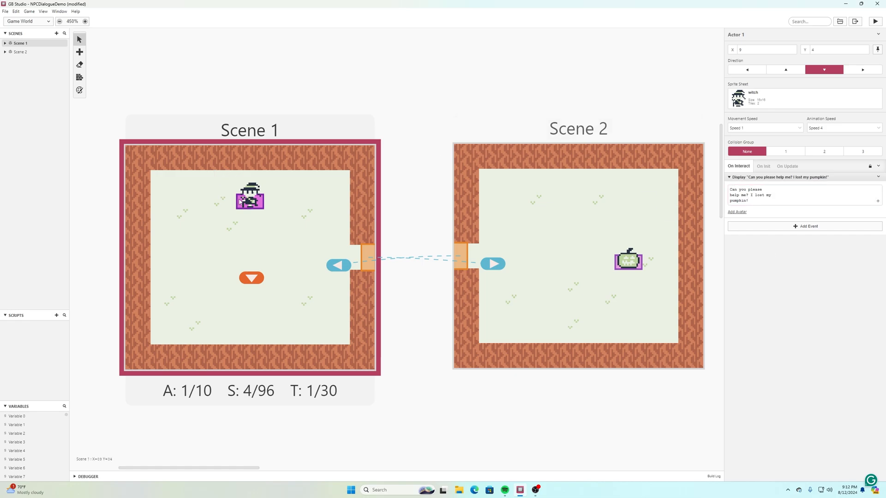
left_click(5, 11)
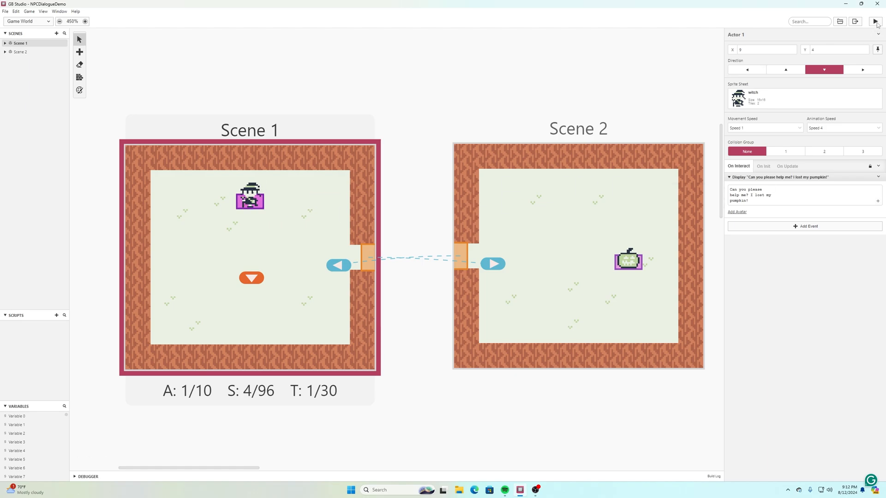
left_click(877, 22)
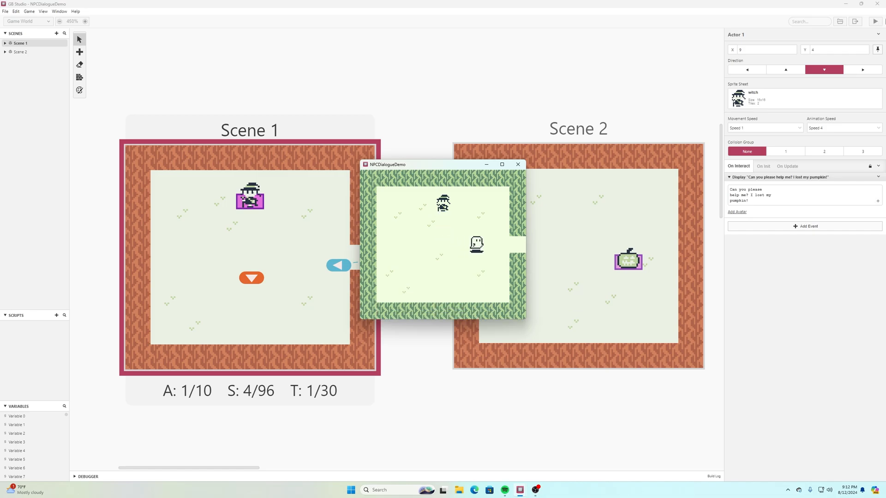
mouse_move(525, 188)
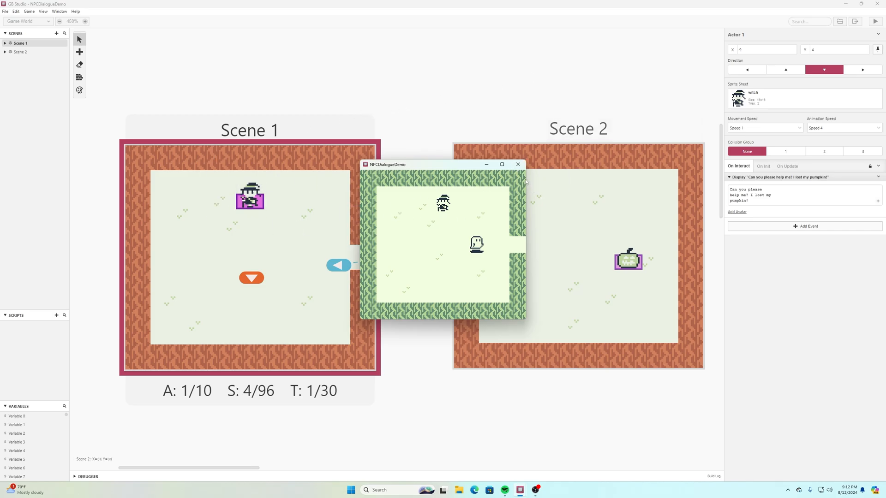
left_click(517, 164)
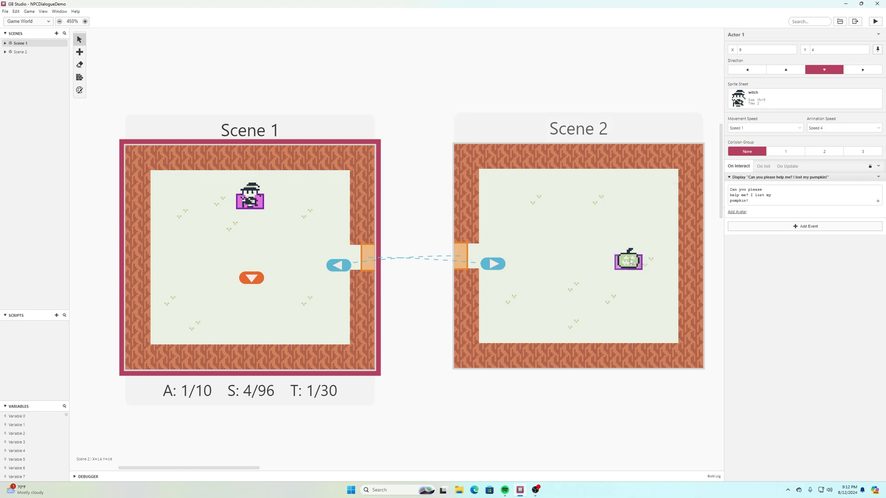
- Add a Deactivate Self event to the pumpkin's On Hit script in Scene 2
left_click(628, 262)
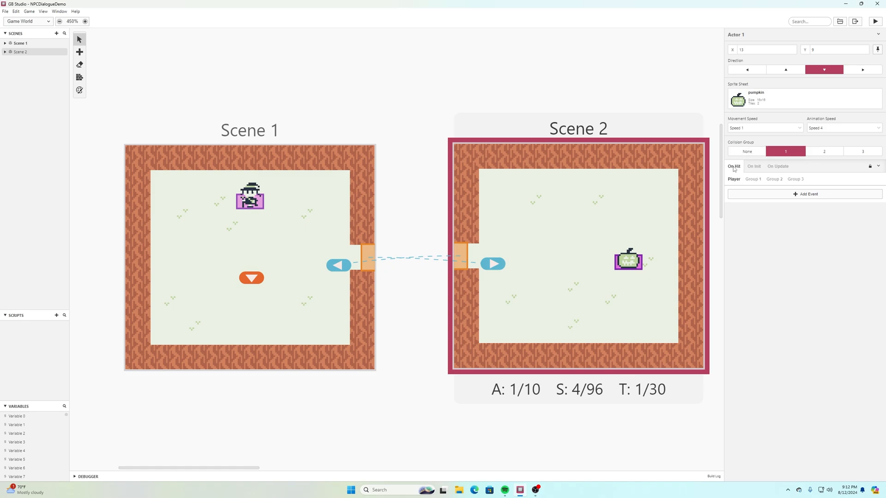
left_click(807, 194)
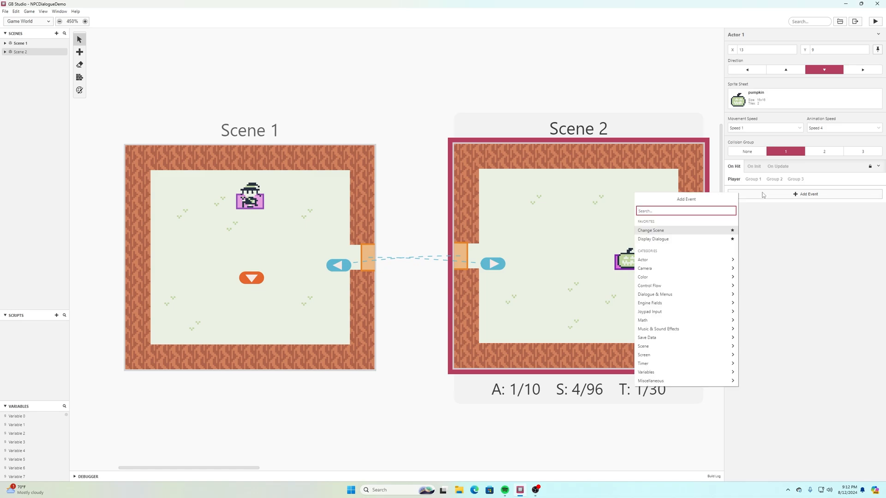
type("dea")
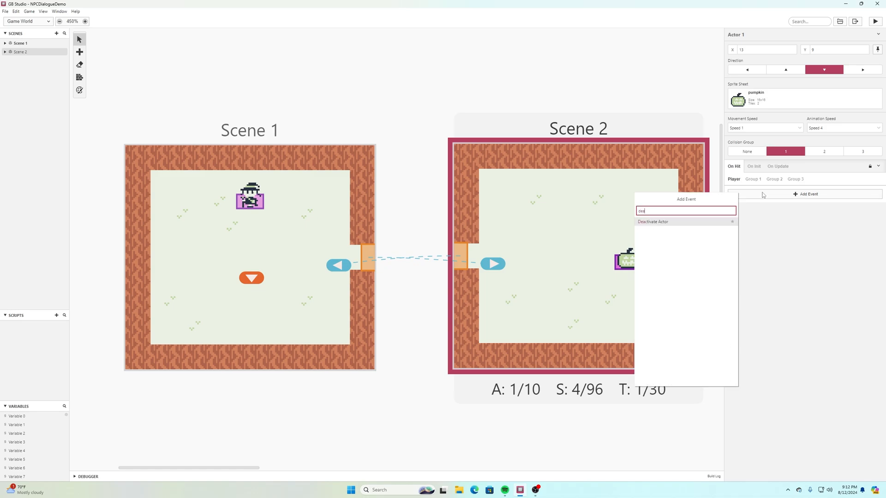
left_click(653, 221)
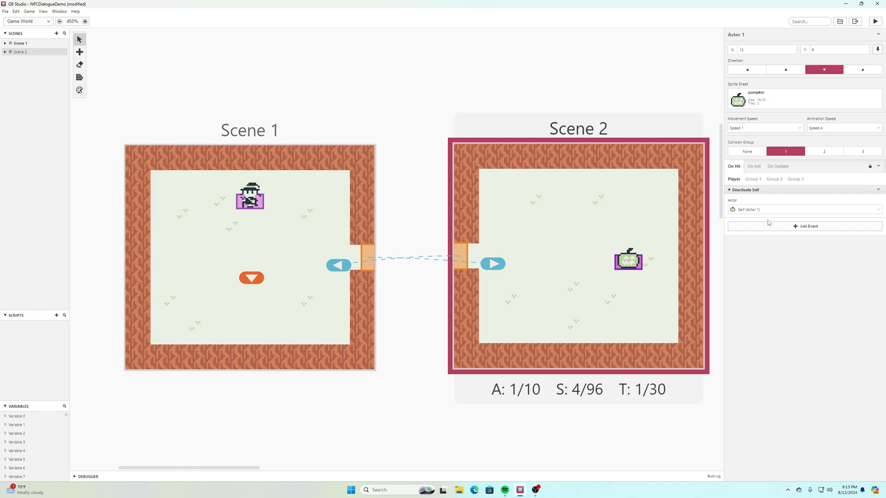
mouse_move(740, 225)
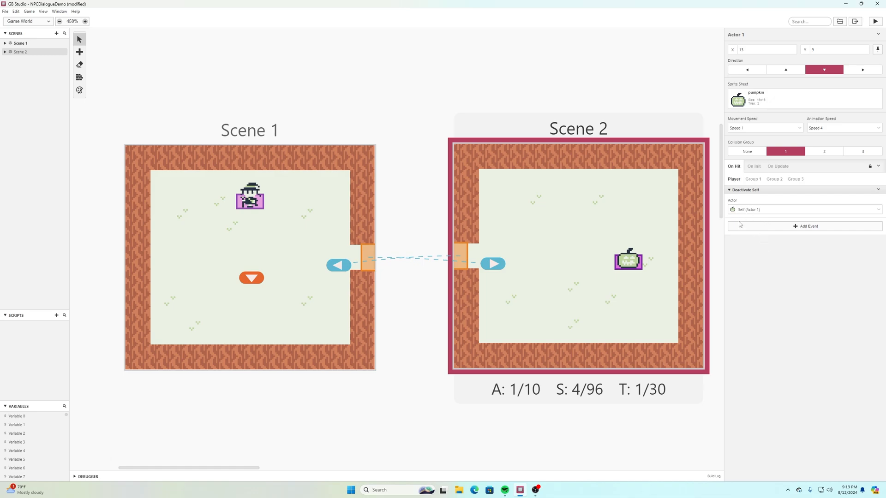
left_click(807, 226)
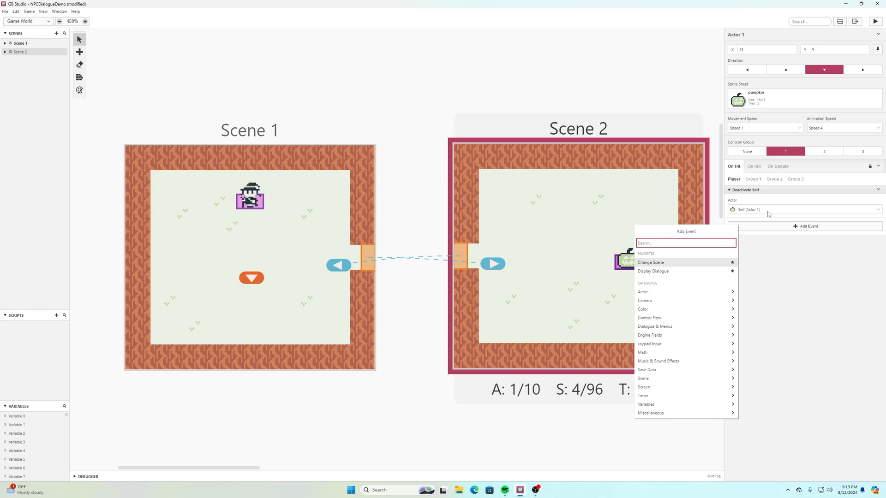
- Add Variable Set To True on hit, using Variable 0 renamed GotPumpkin
type("variable")
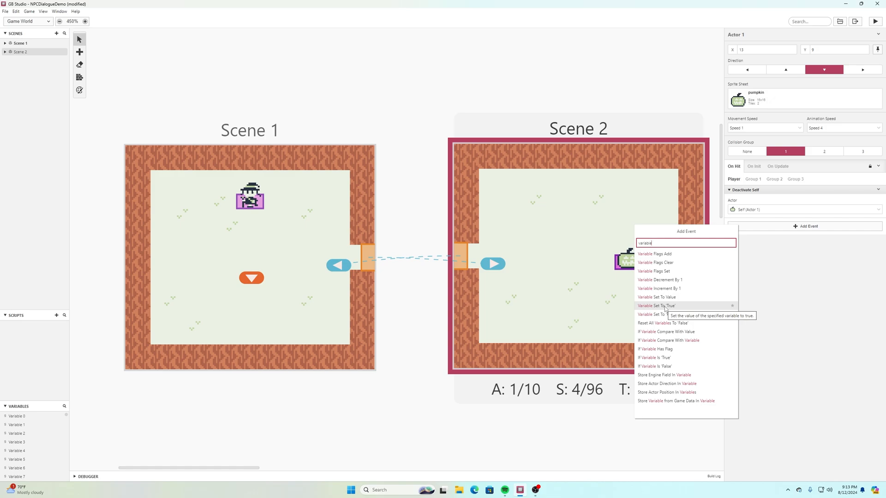
left_click(656, 305)
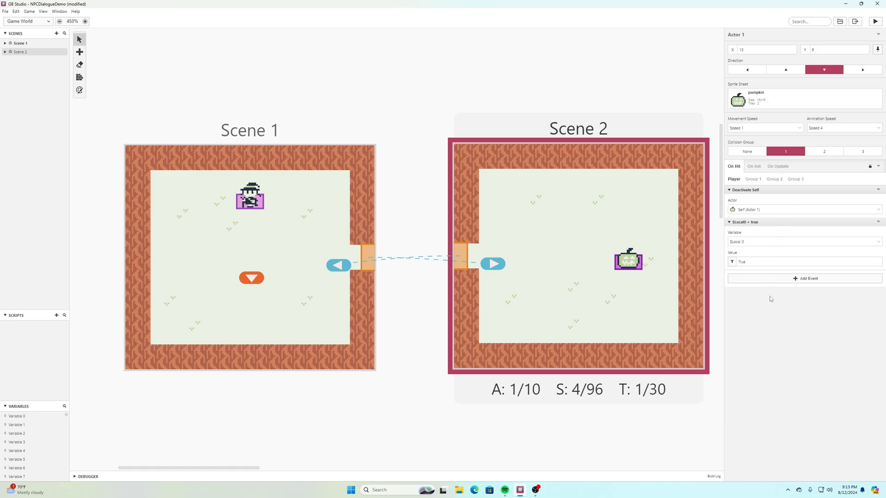
mouse_move(730, 232)
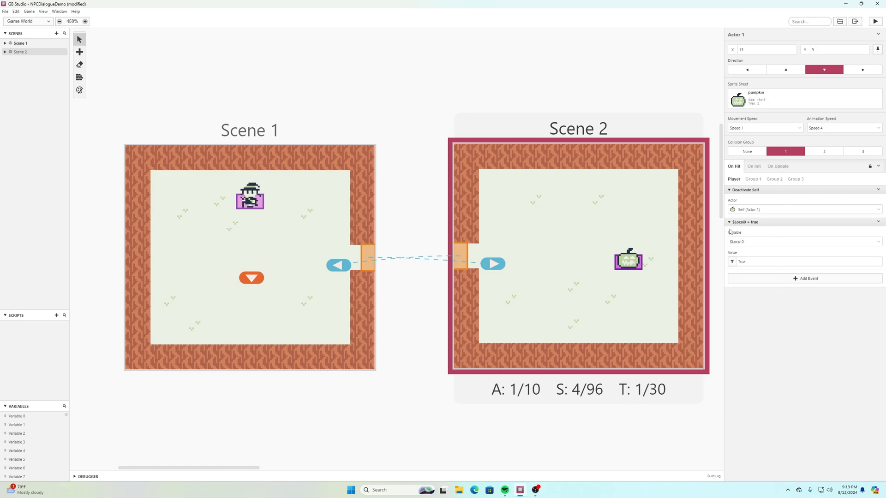
left_click(802, 241)
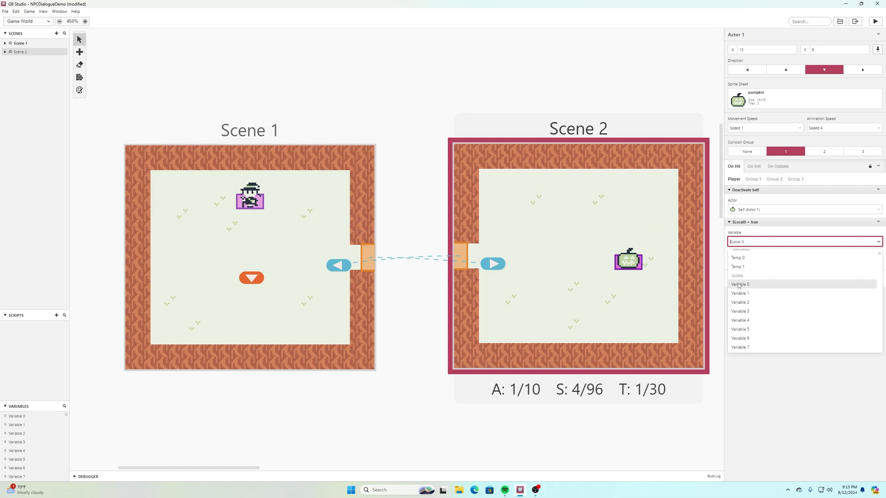
left_click(740, 284)
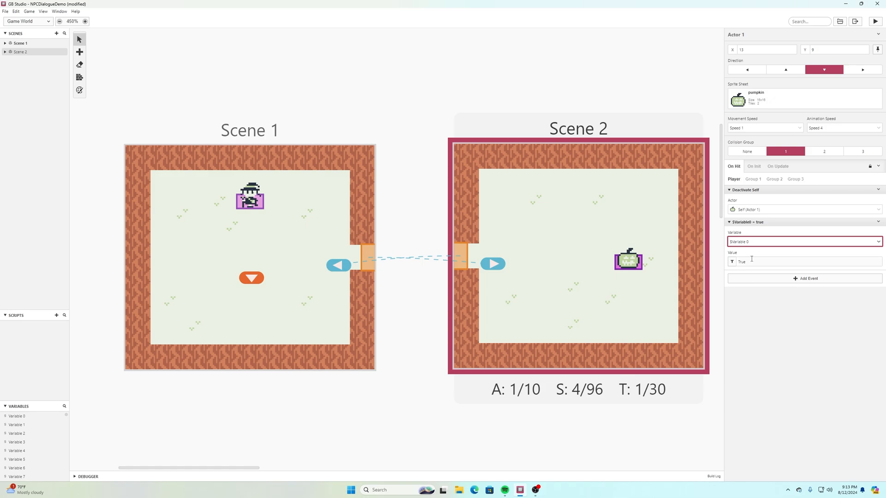
left_click(802, 242)
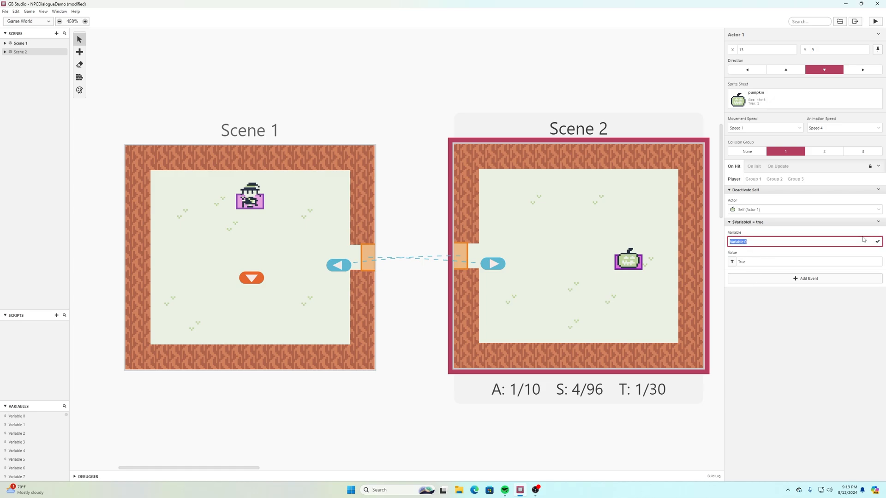
type("0")
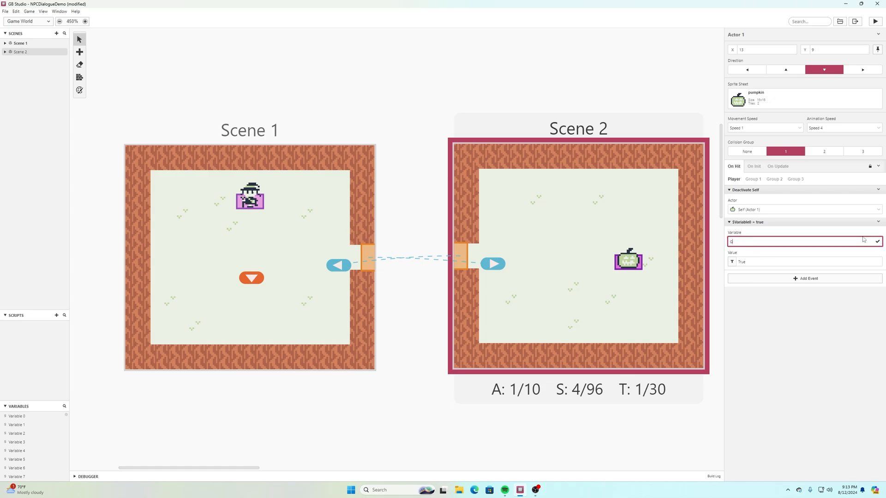
type("GotPun")
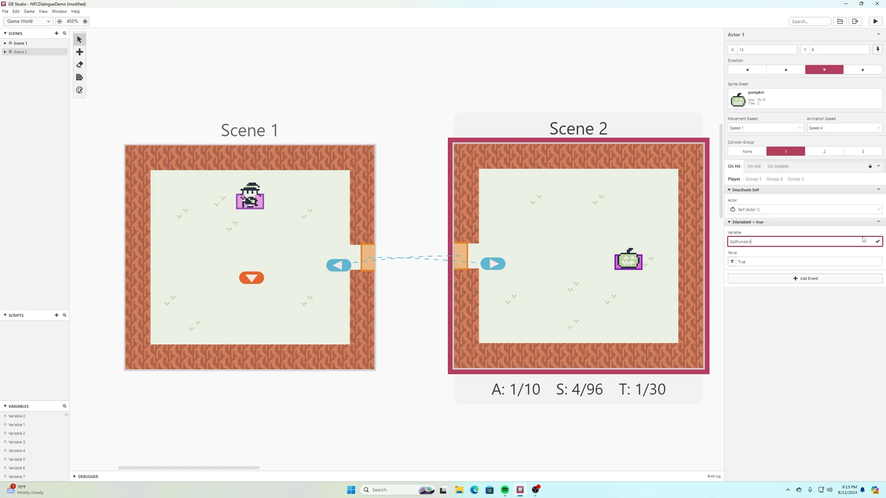
left_click(876, 242)
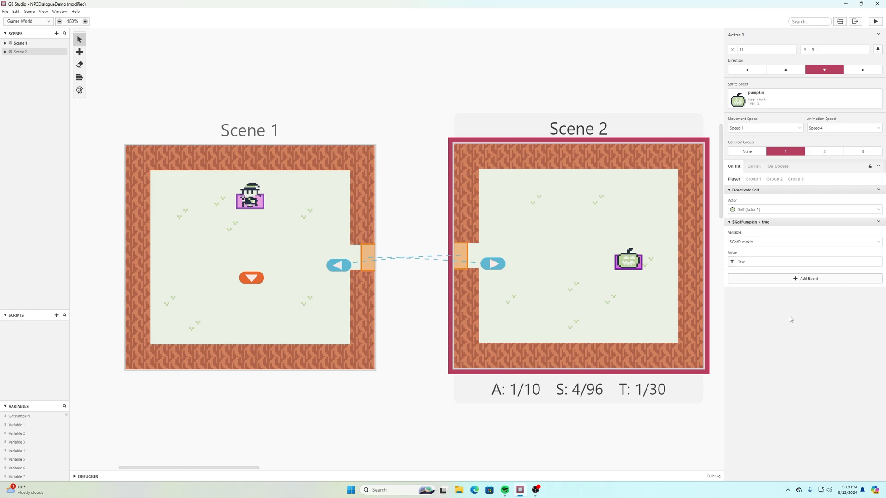
mouse_move(840, 212)
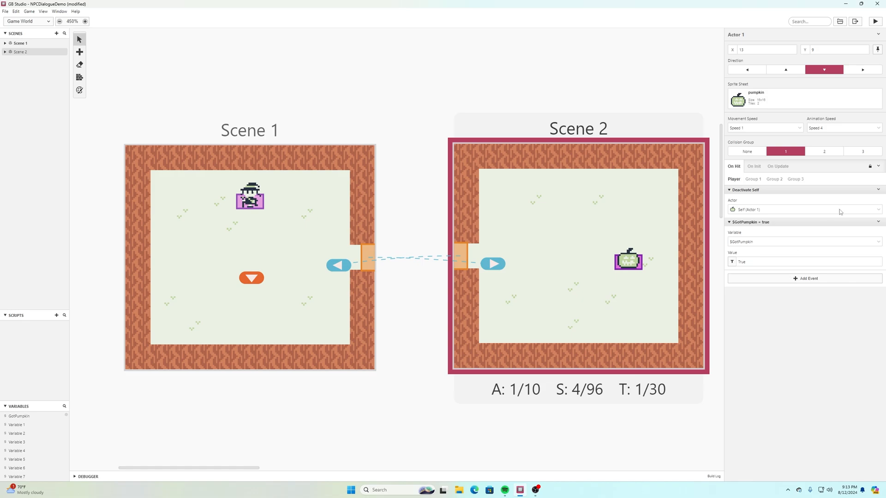
mouse_move(746, 251)
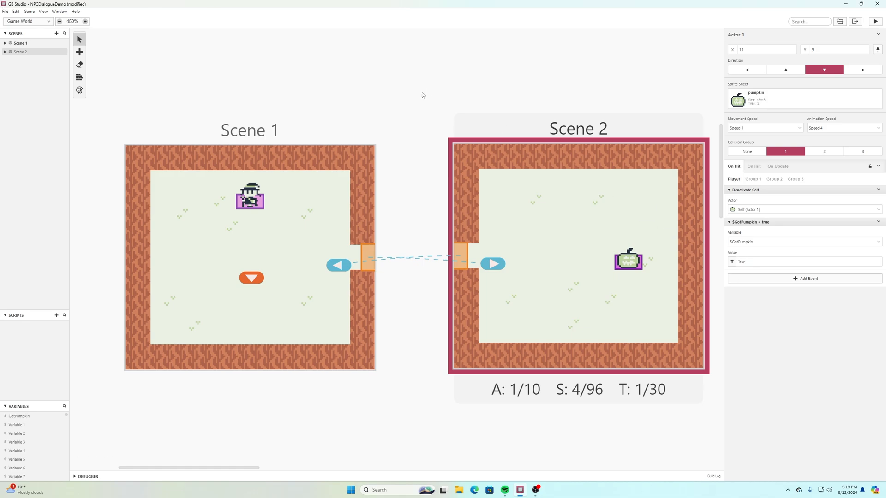
mouse_move(759, 134)
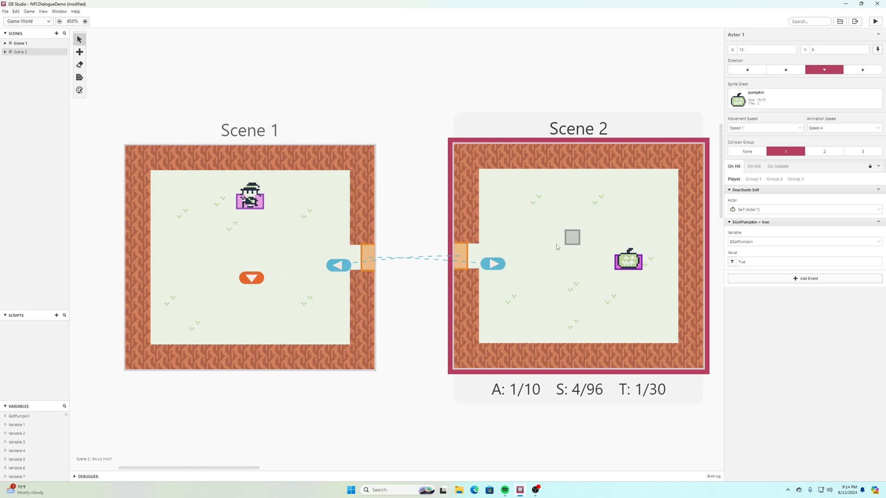
- Move the view and select Scene 2 to show its startup script
left_click_drag(572, 236, 585, 262)
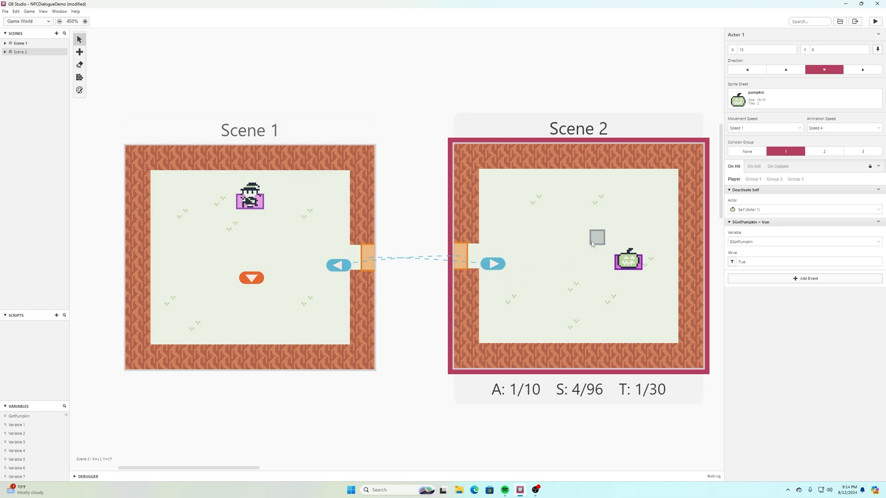
left_click_drag(597, 237, 559, 225)
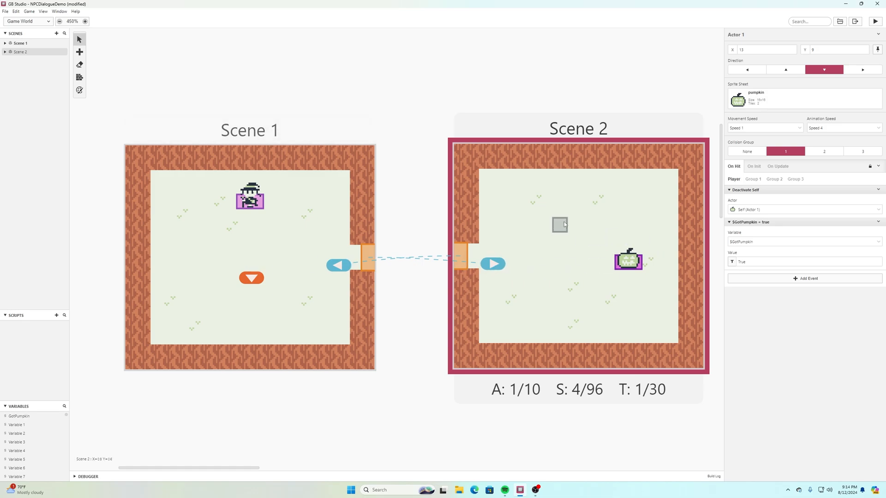
left_click(559, 225)
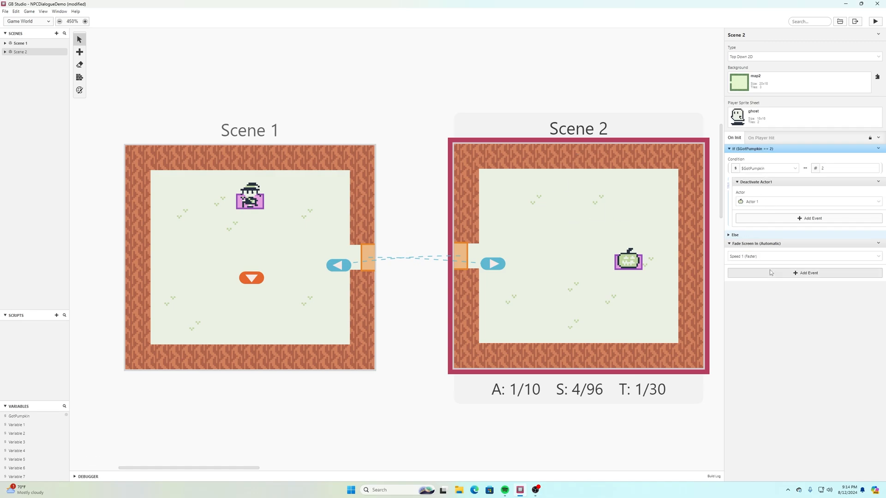
- Add an If GotPumpkin is true condition containing Deactivate Actor to Scene 2's startup
type("compare")
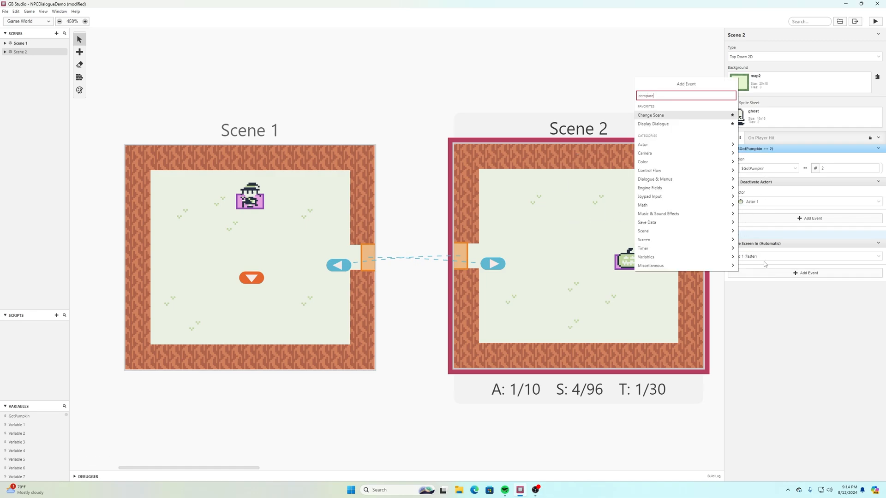
type("compare")
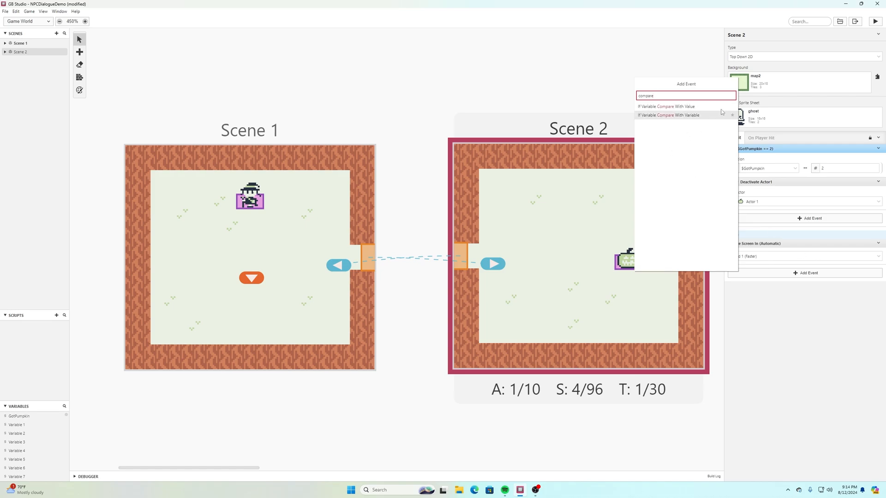
left_click(667, 115)
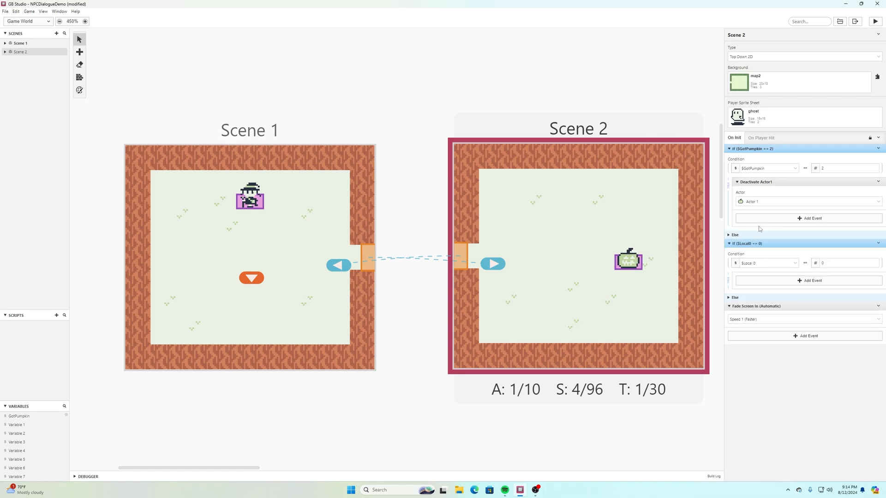
left_click(767, 264)
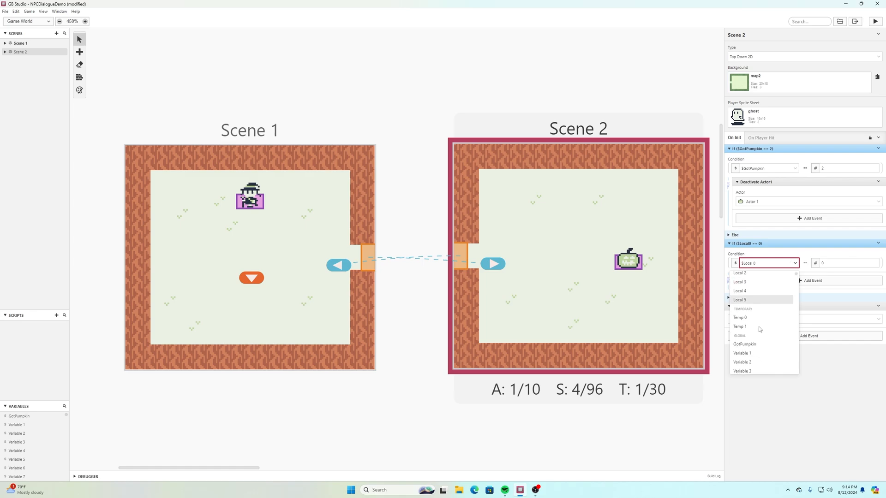
left_click(744, 344)
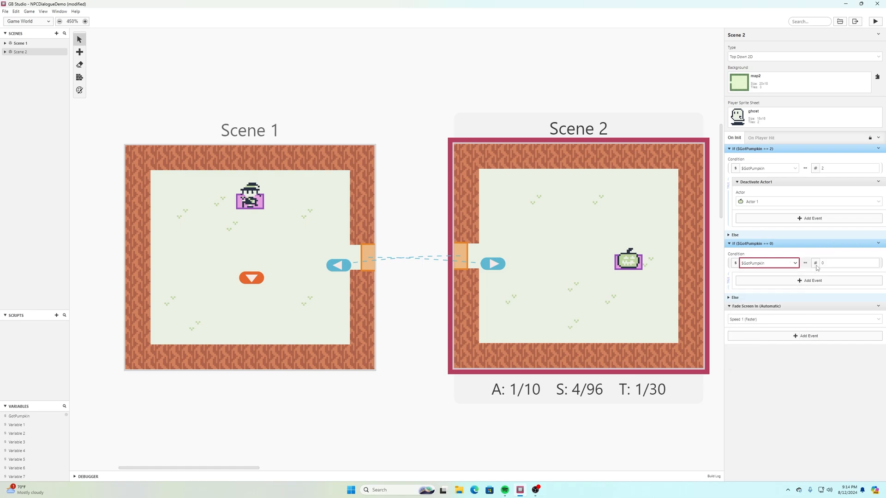
left_click(815, 263)
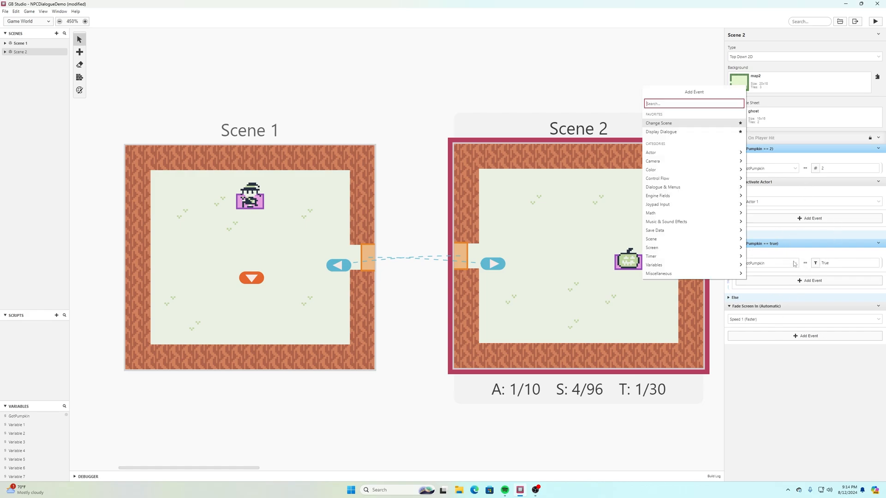
type("dea")
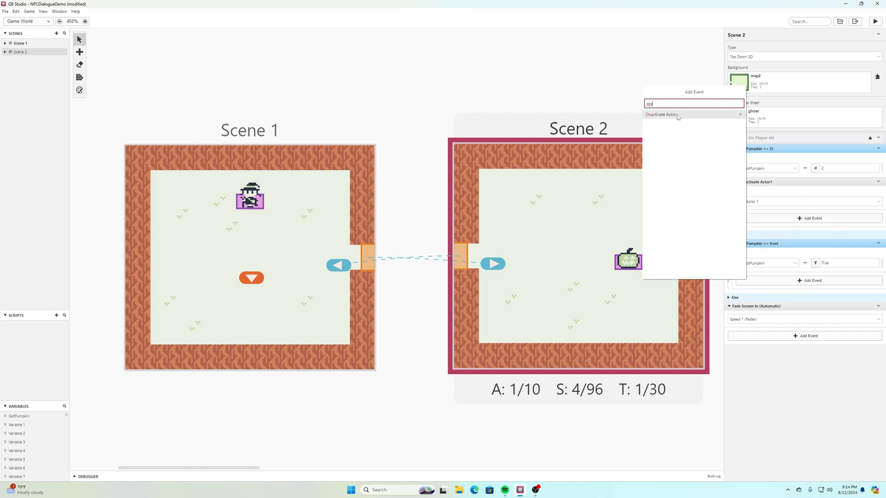
left_click(661, 115)
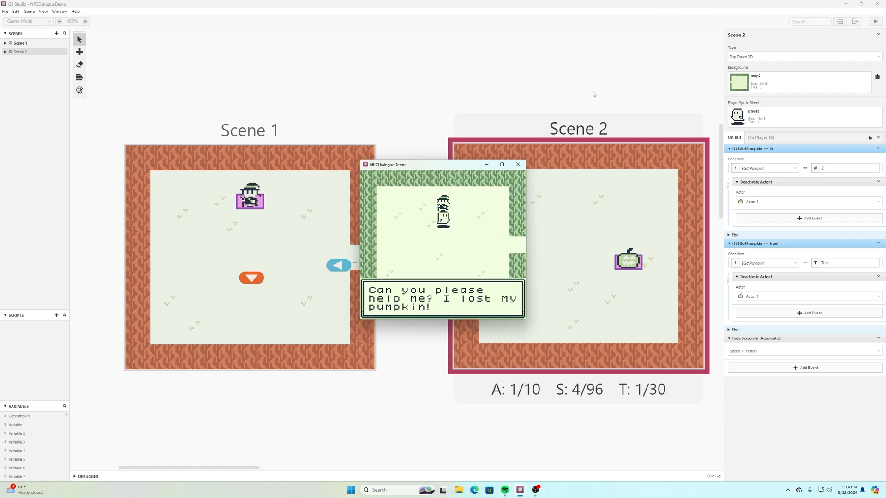
left_click(517, 164)
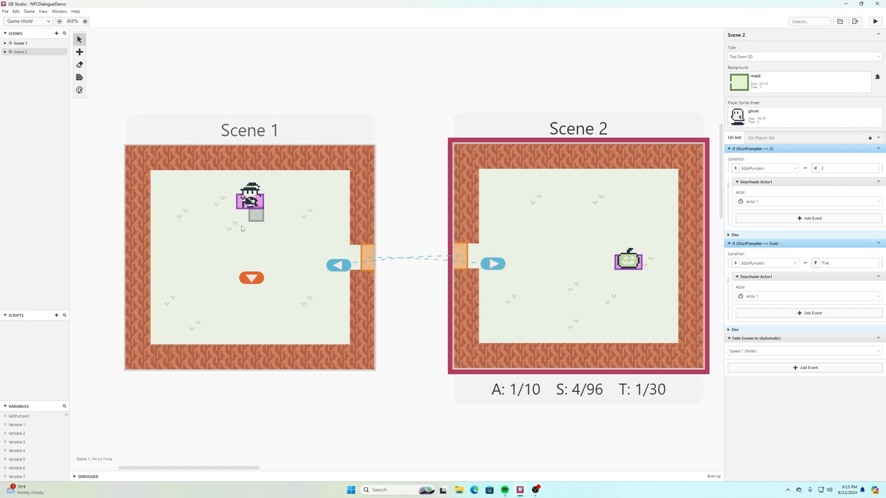
- Add If Variable Compare With Value on GotPumpkin to the witch's interact script
left_click_drag(252, 217, 206, 202)
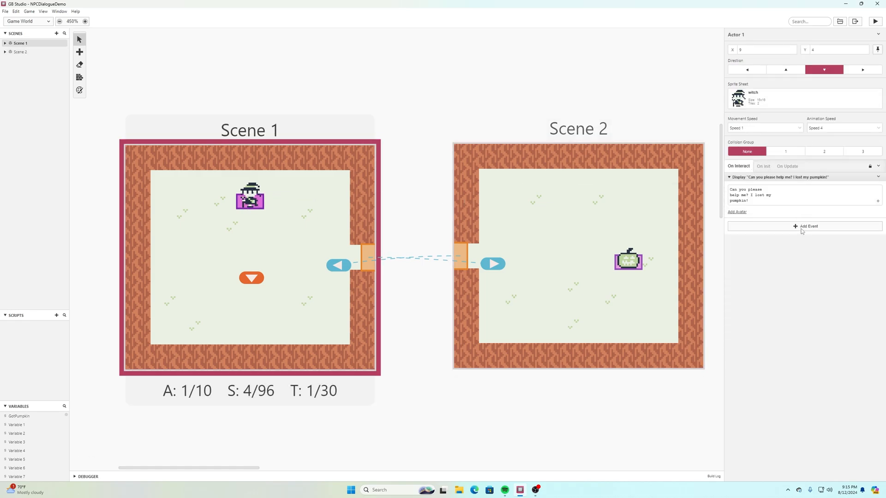
left_click(809, 226)
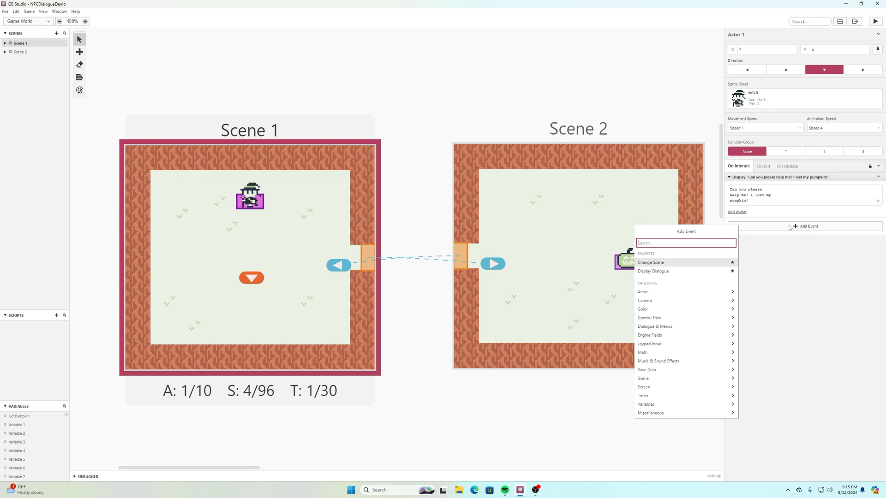
type("compare")
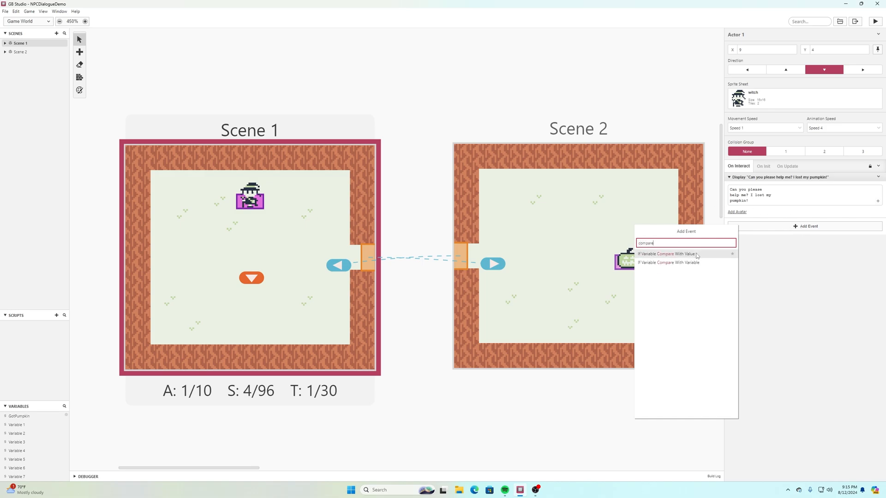
left_click(666, 254)
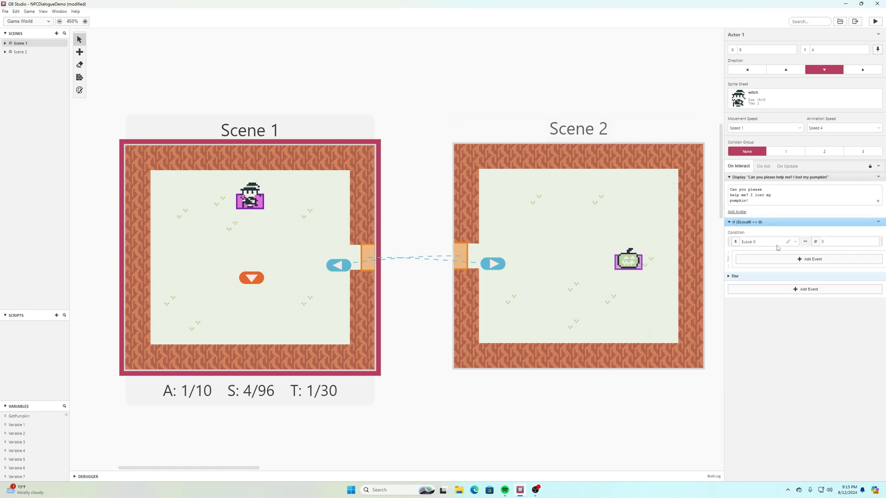
left_click(768, 241)
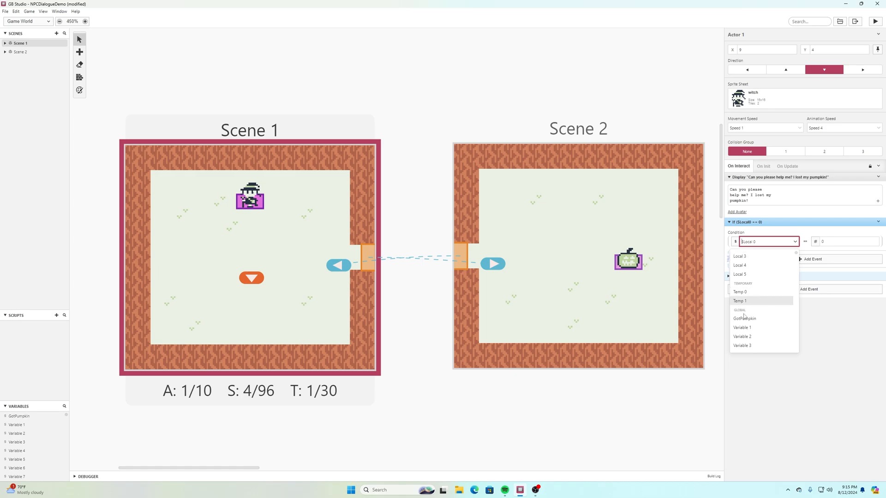
left_click(745, 319)
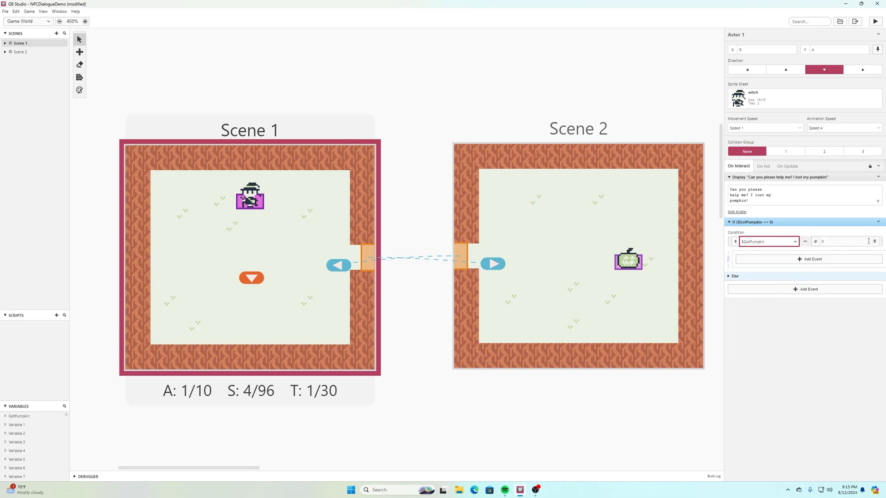
left_click(816, 242)
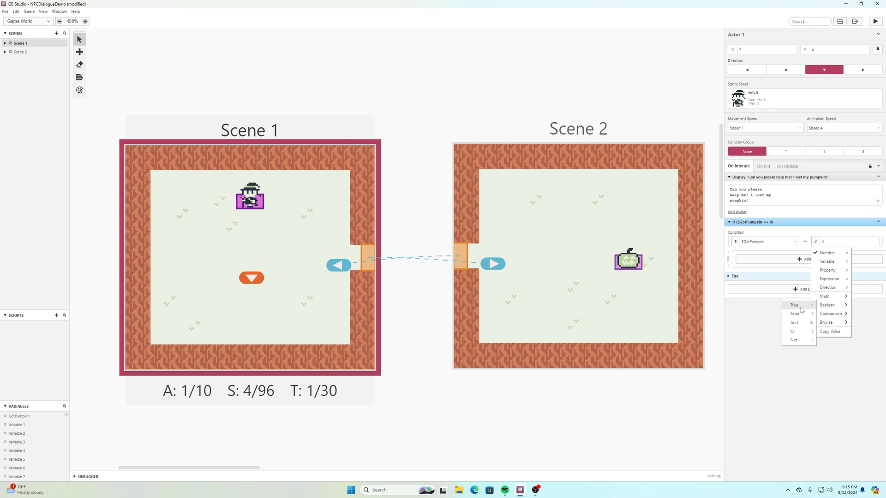
- In the true branch, add dialogue "You found my Pumpkin! Thank you!"
left_click(794, 305)
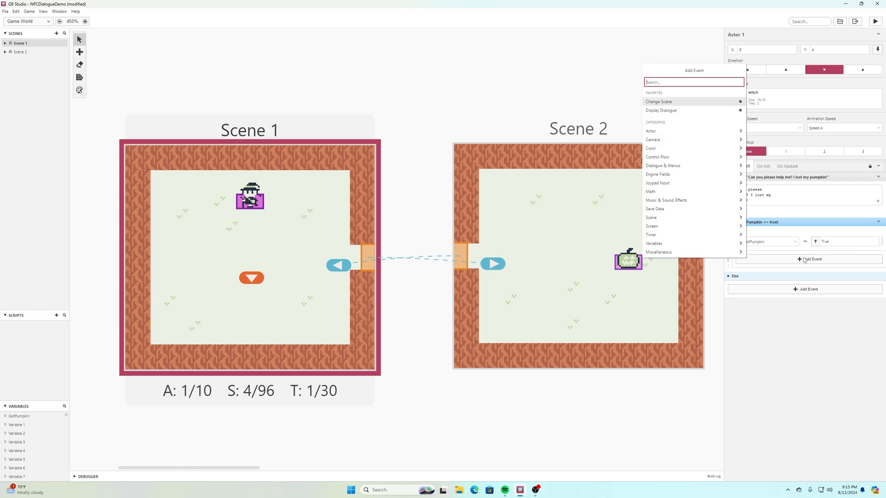
type("display")
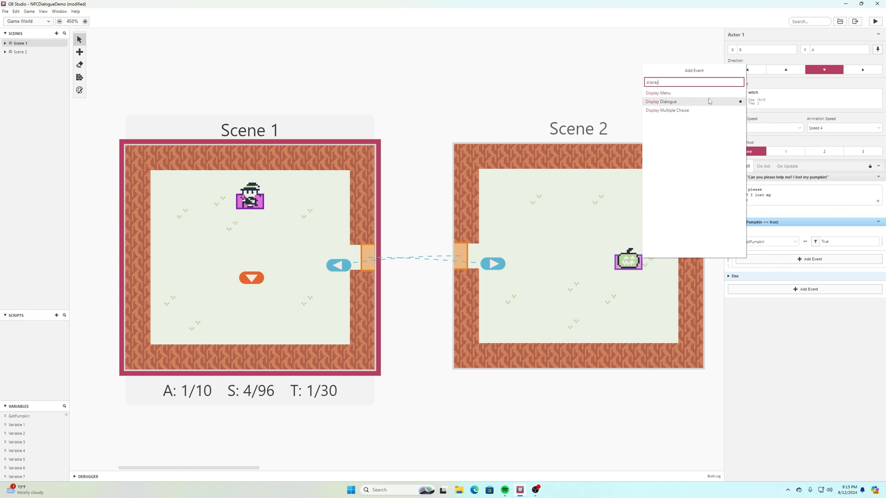
left_click(661, 101)
type("You found my p")
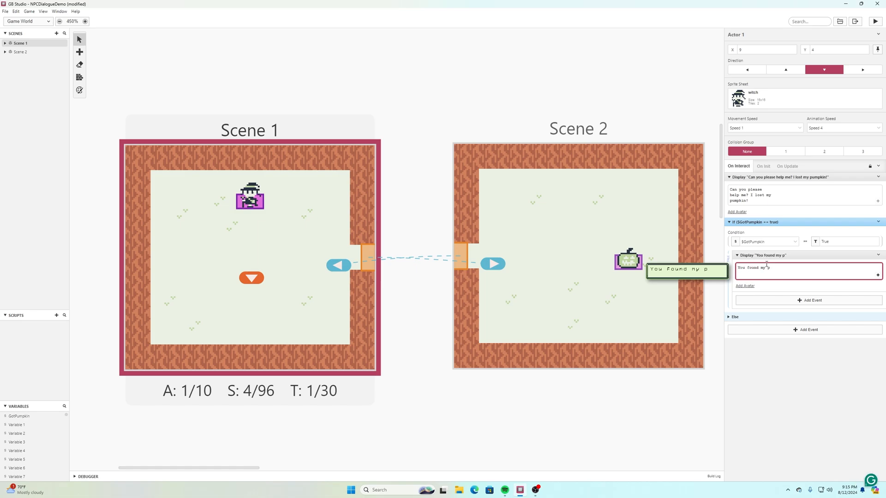
type("umpkin!")
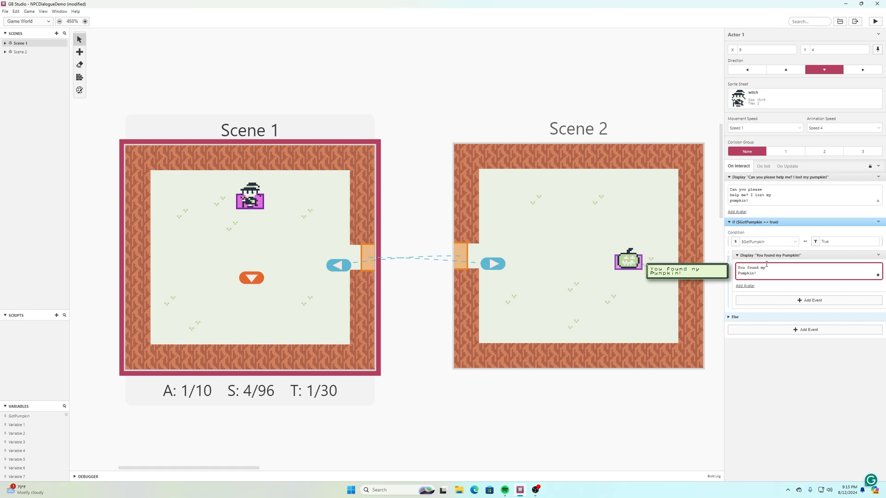
type("Thank")
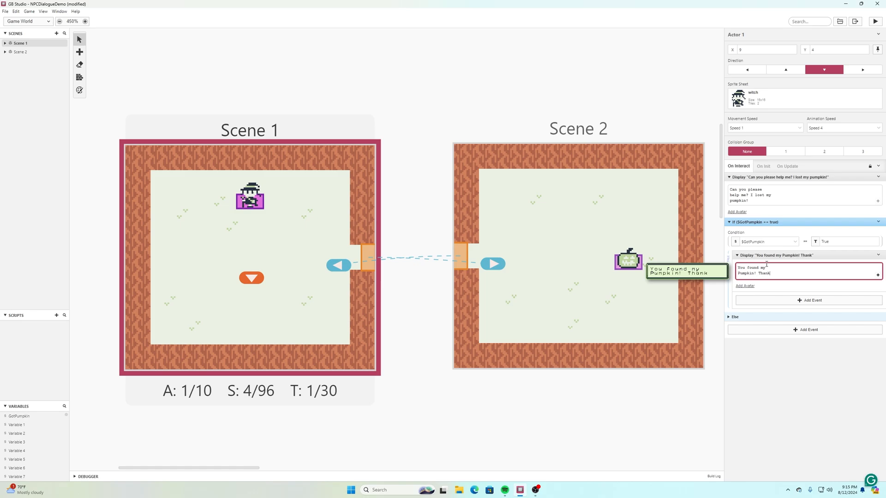
key("Backspace")
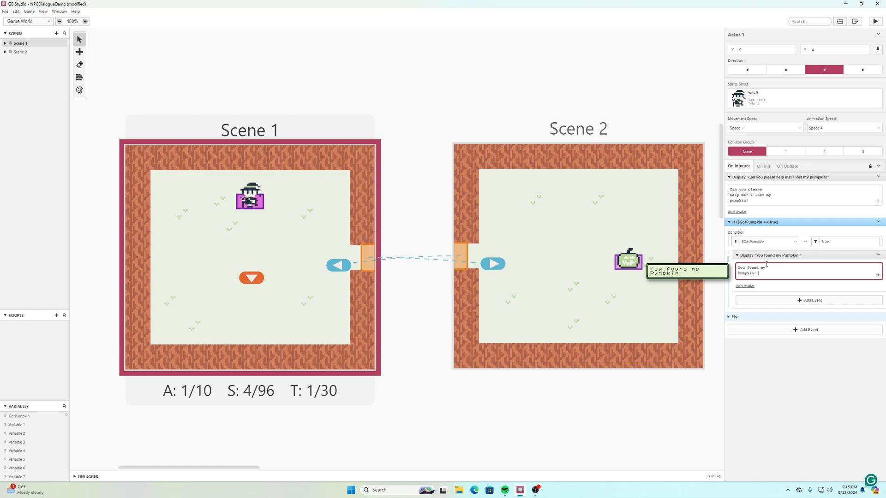
type("Thank you!")
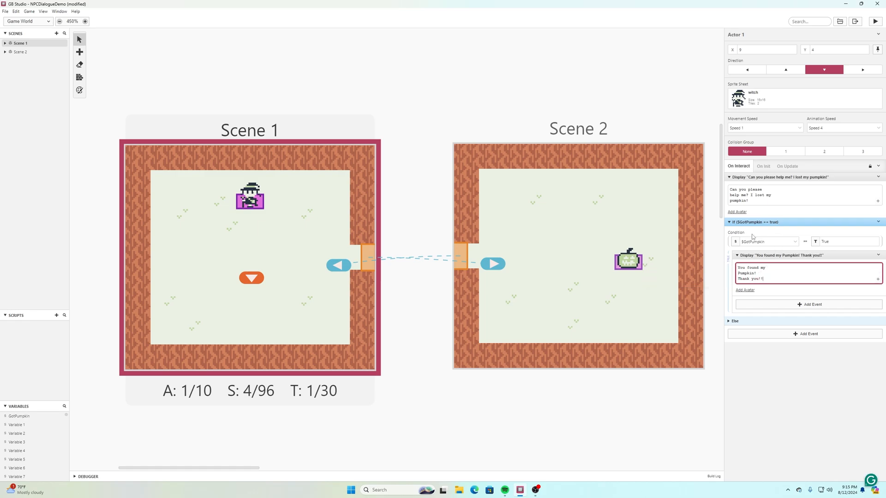
mouse_move(751, 249)
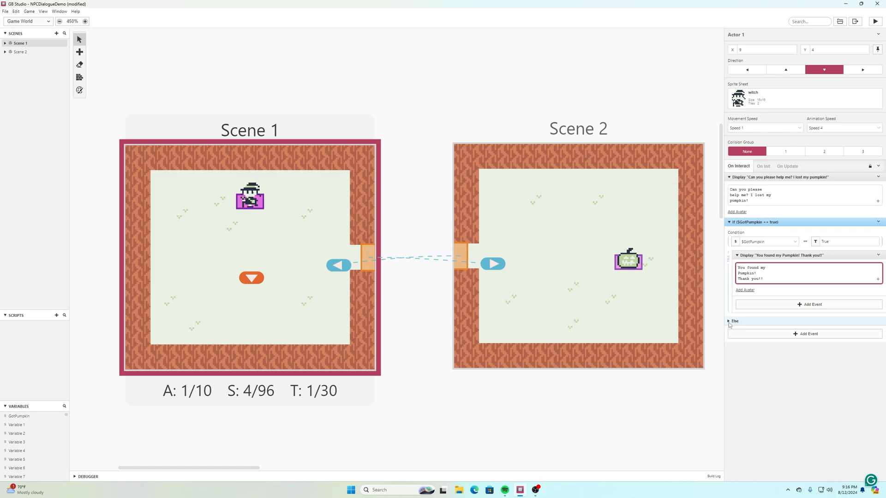
- Expand the Else branch and place the pumpkin-request dialogue inside it
left_click(729, 321)
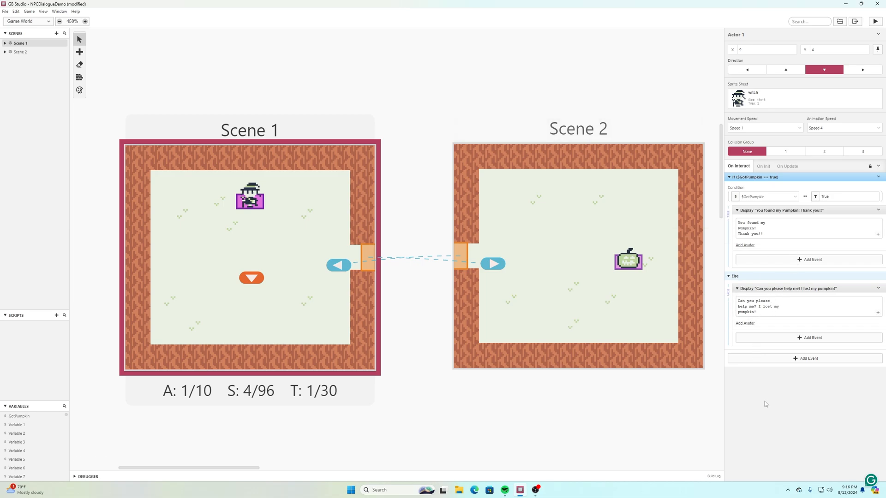
left_click(5, 10)
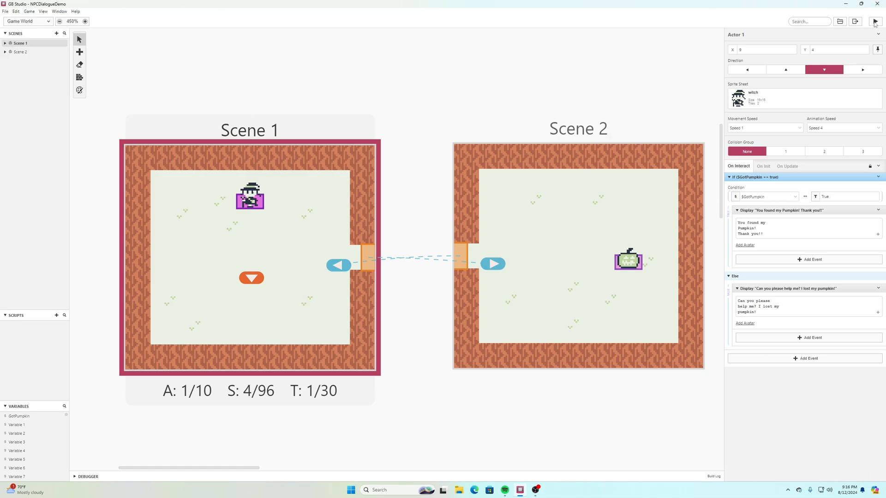
- Run a playtest of NPCDialogueDemo to check the witch's dialogue
left_click(875, 22)
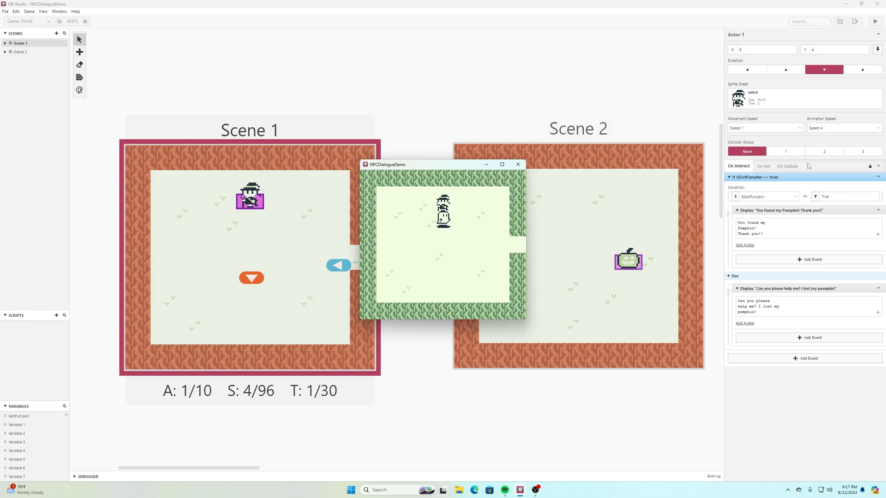
mouse_move(782, 151)
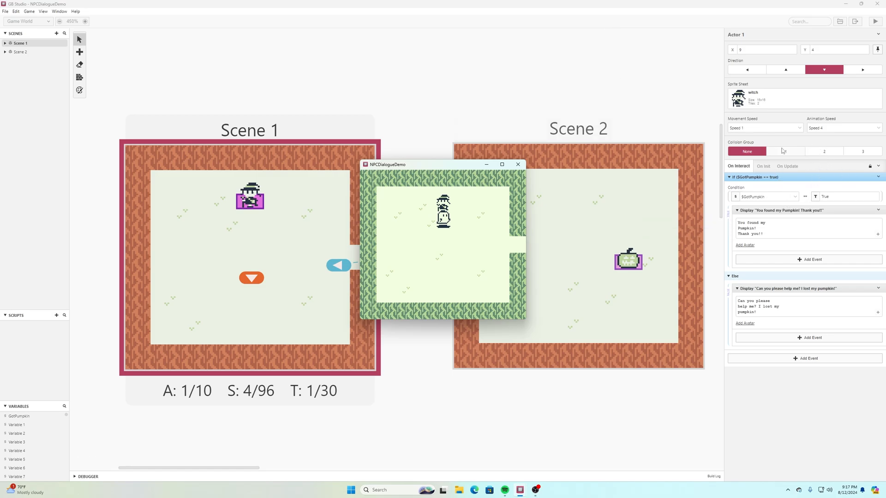
mouse_move(785, 151)
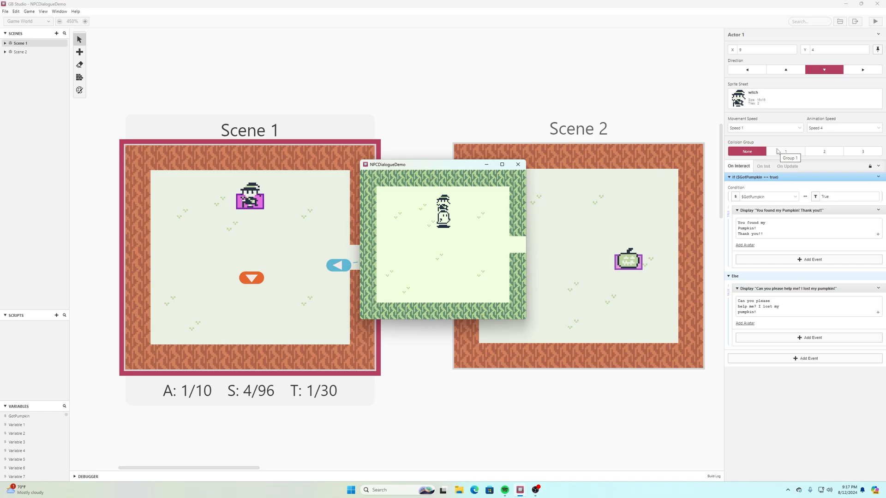
mouse_move(835, 188)
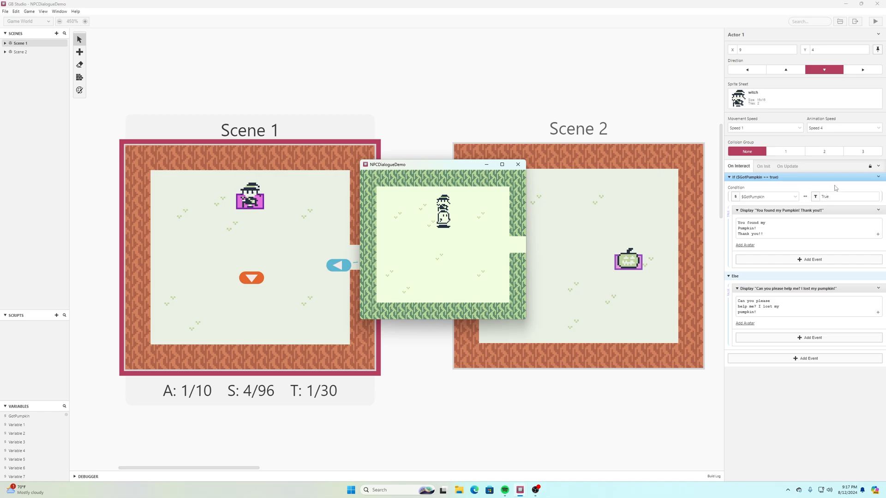
mouse_move(835, 188)
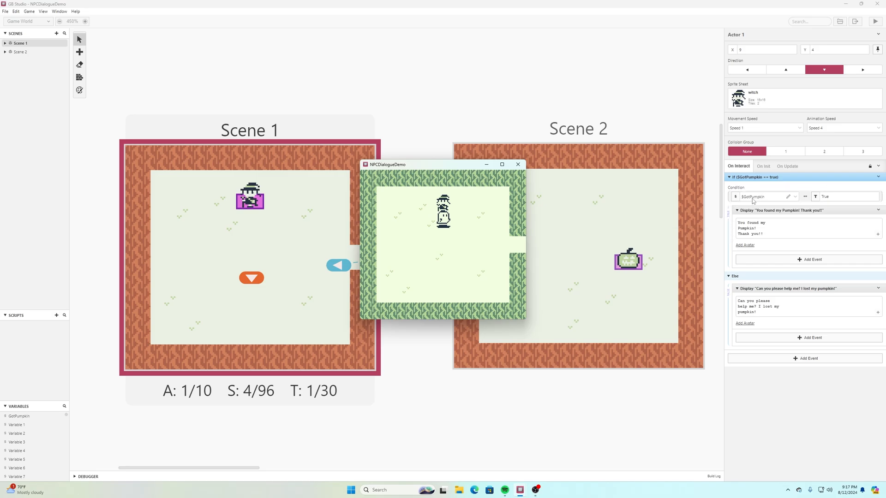
mouse_move(752, 201)
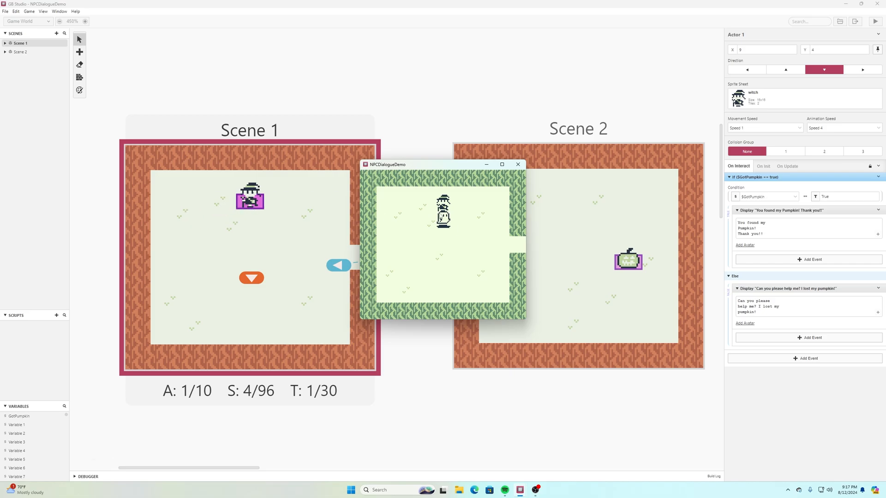
mouse_move(441, 216)
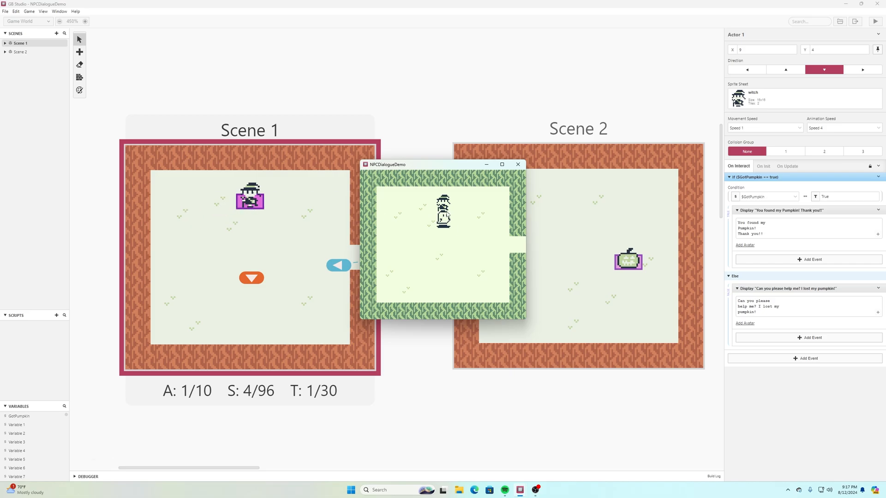